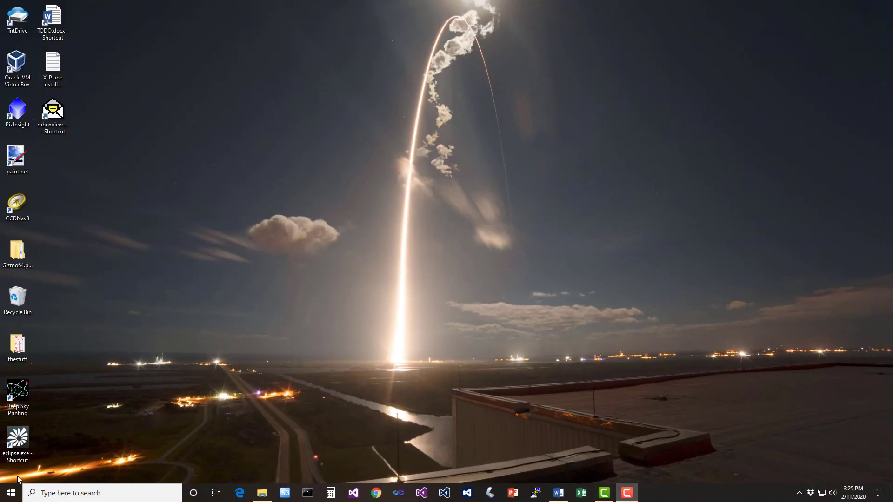
- Launch Anaconda Prompt from the Start menu's Anaconda3 (64-bit) folder
click(10, 492)
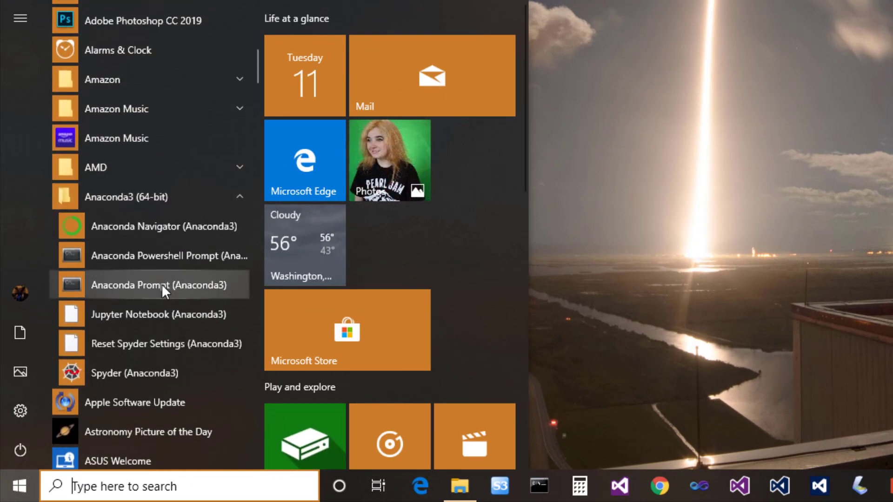
click(151, 285)
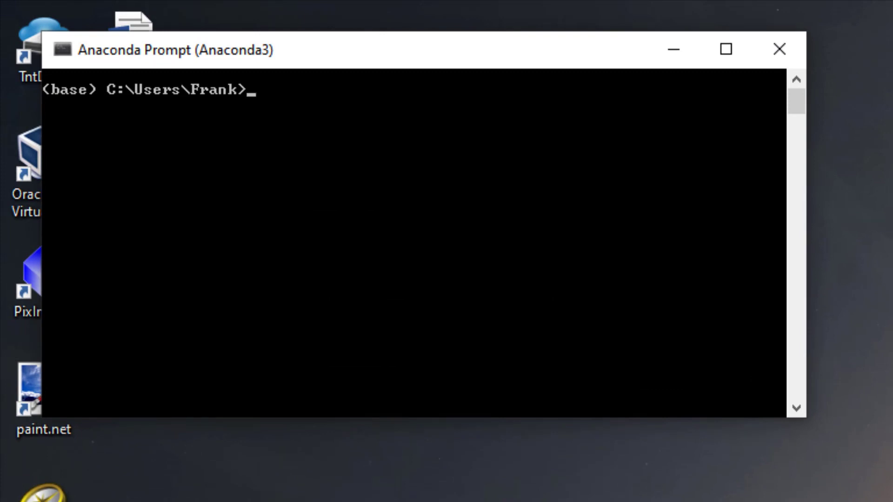
- Change to c:\MLCourse and run pip install xgboost, confirming it is already installed
text(cd c)
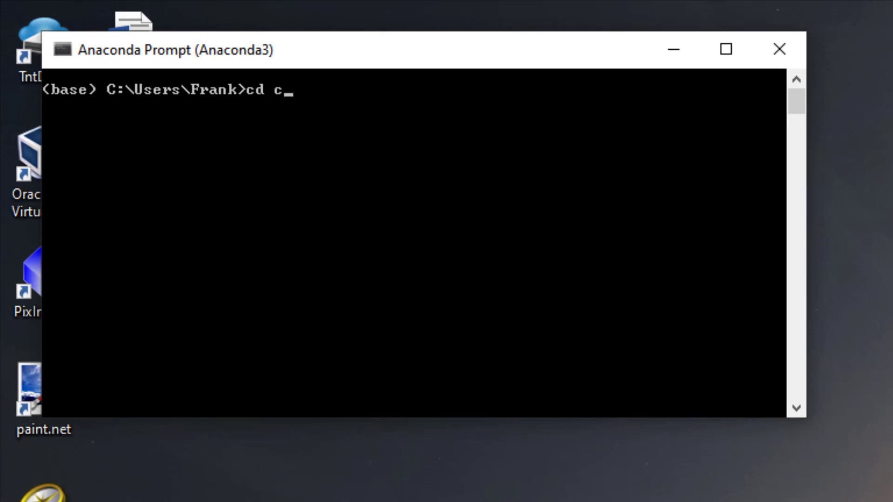
text(:\MLCourse)
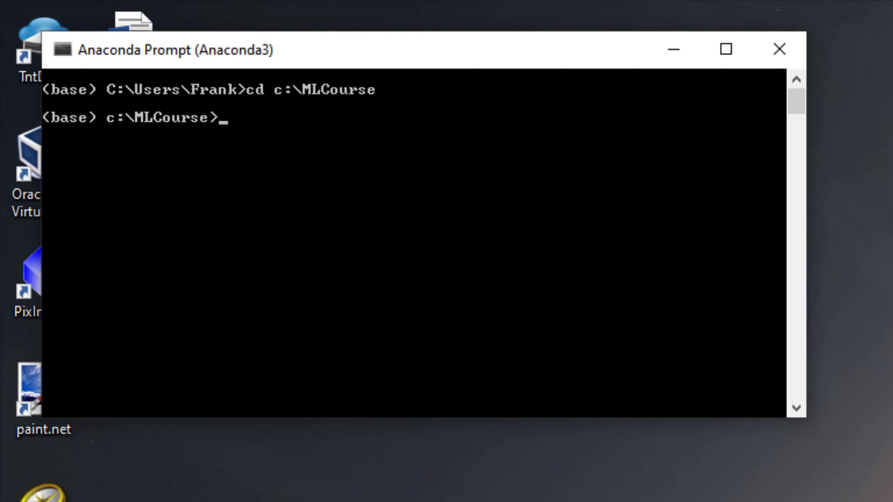
text(pip ins)
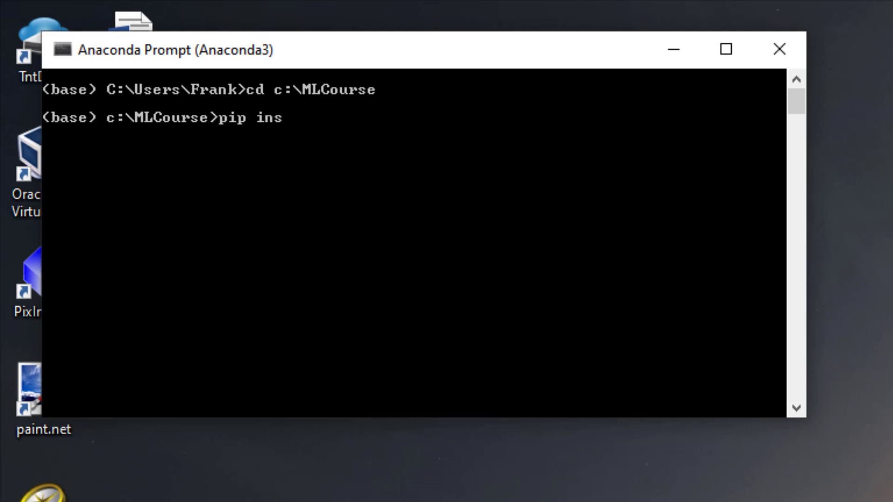
text(tall xgboost)
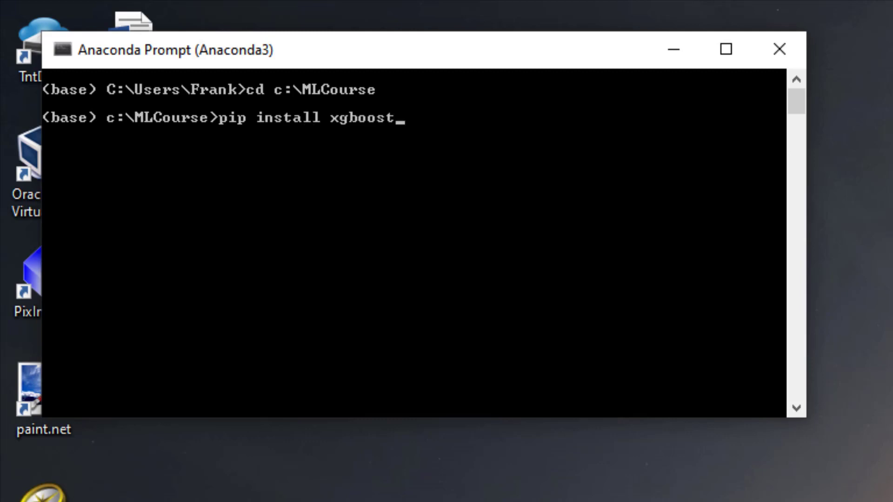
key(Return)
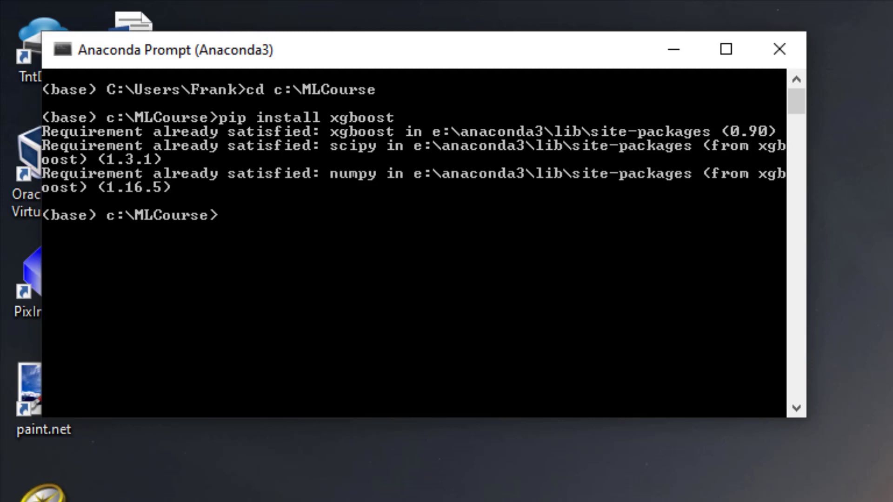
- Start Jupyter Notebook from the course folder
text(jupy)
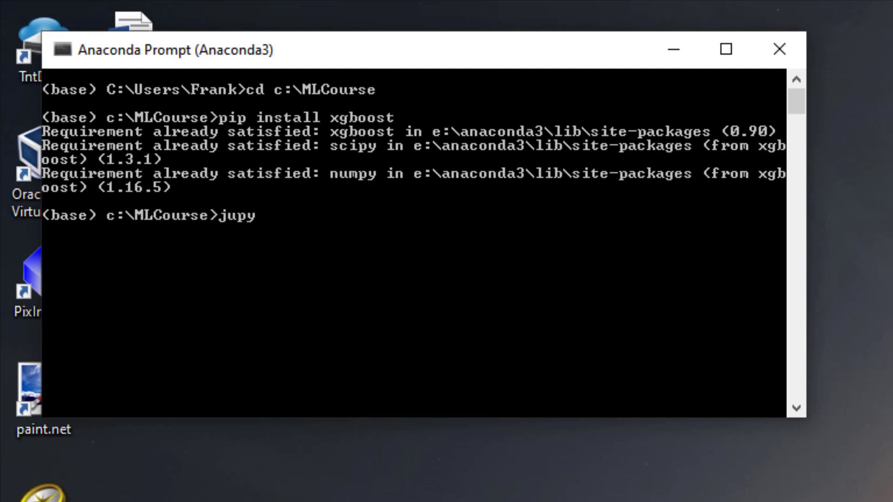
text(ter notebook)
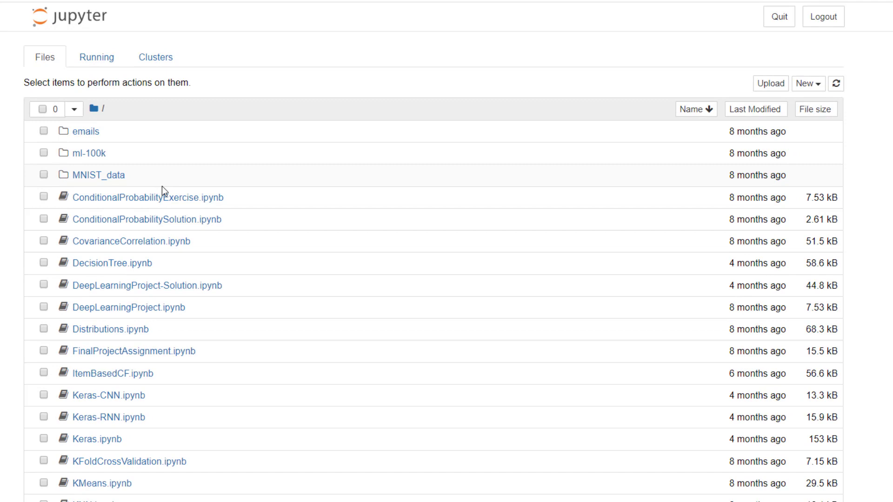
- Open XGBoost.ipynb from the Jupyter file list
scroll(down, 3)
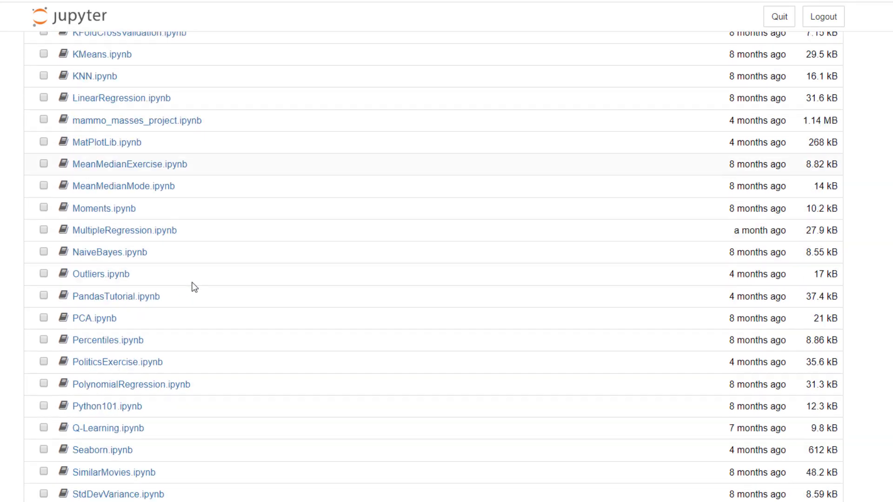
scroll(down, 3)
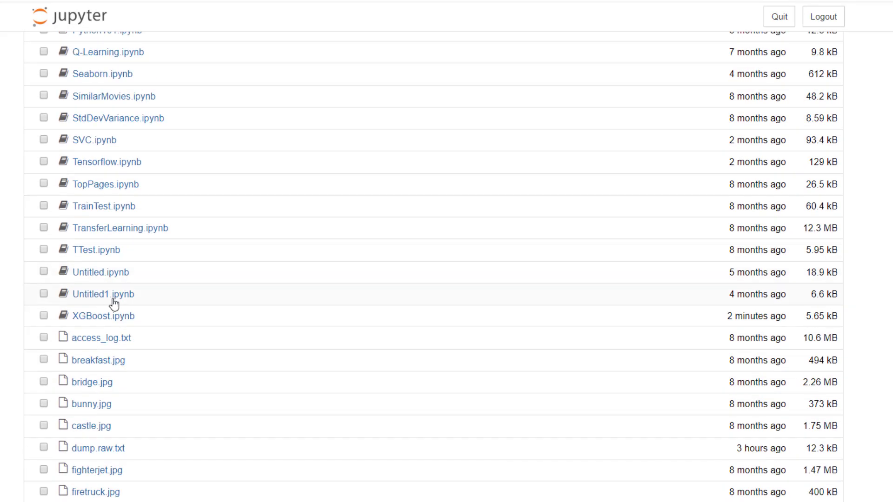
click(103, 316)
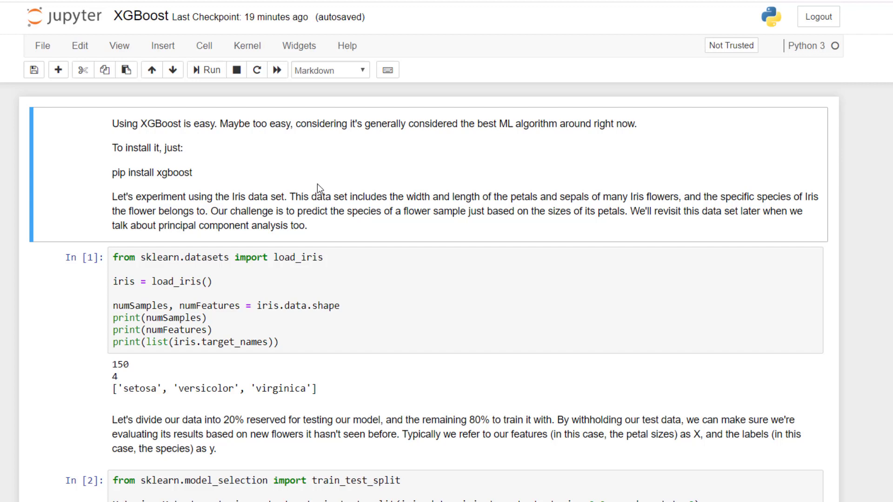
mouse_move(211, 178)
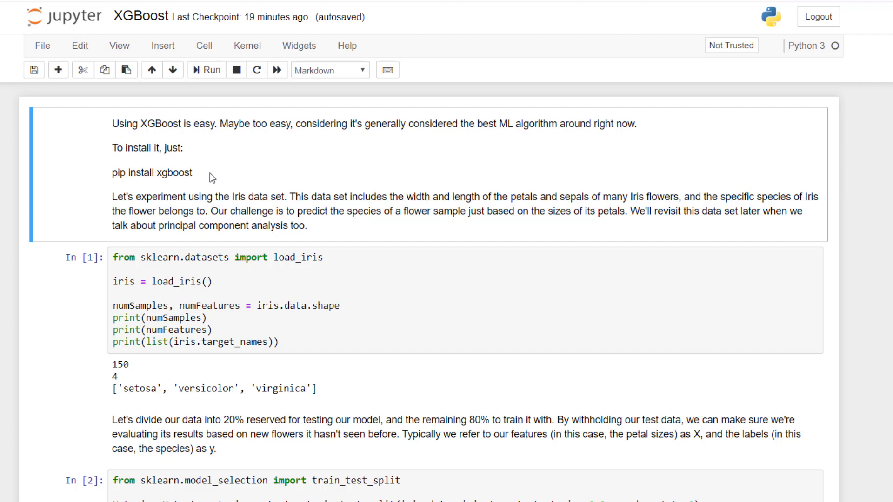
mouse_move(231, 174)
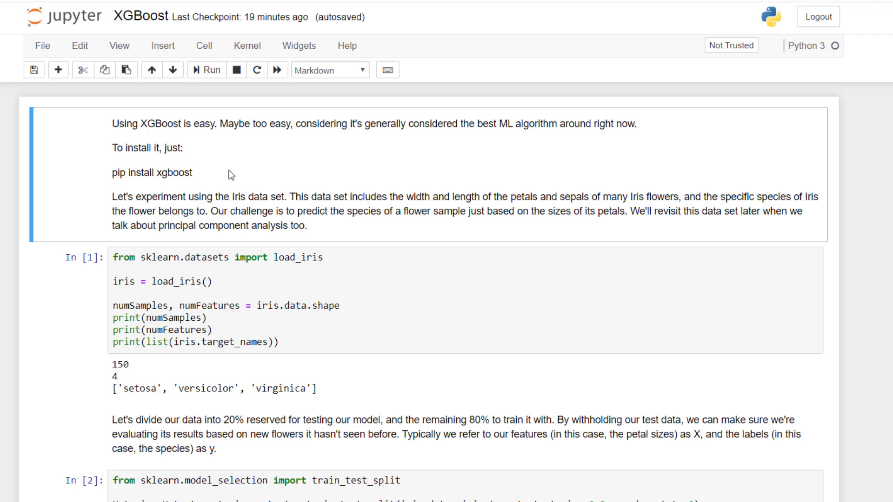
mouse_move(173, 385)
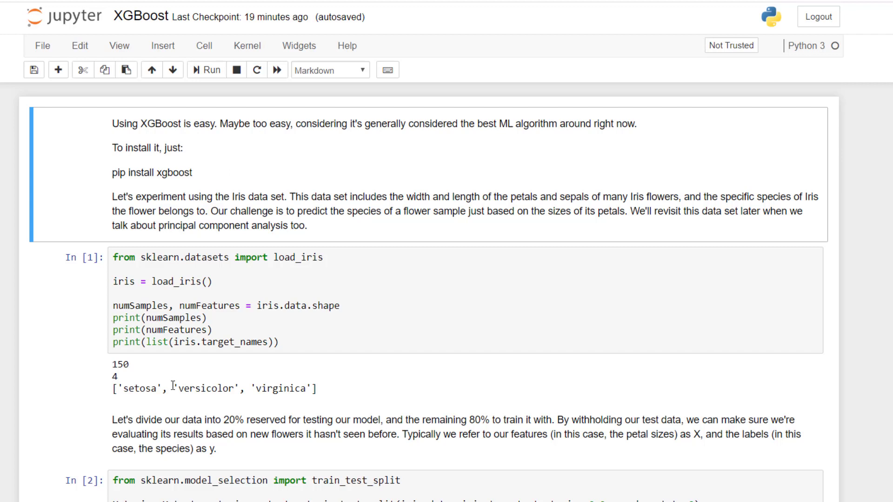
mouse_move(333, 400)
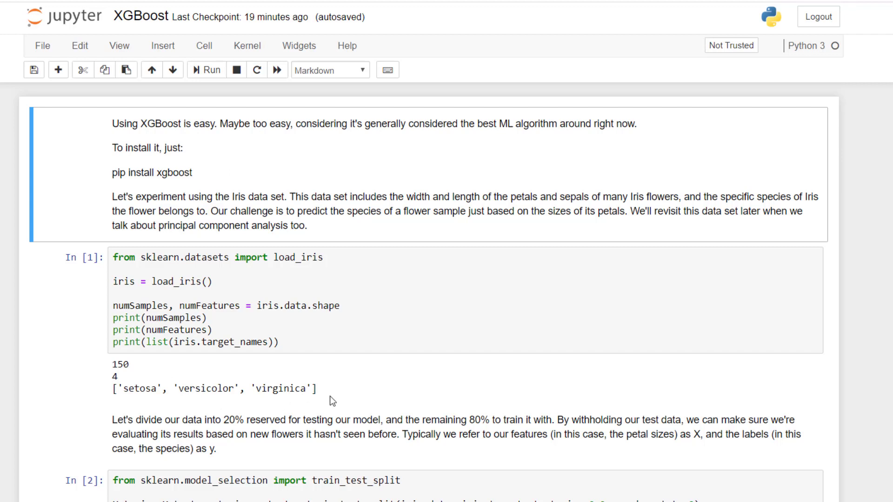
mouse_move(377, 290)
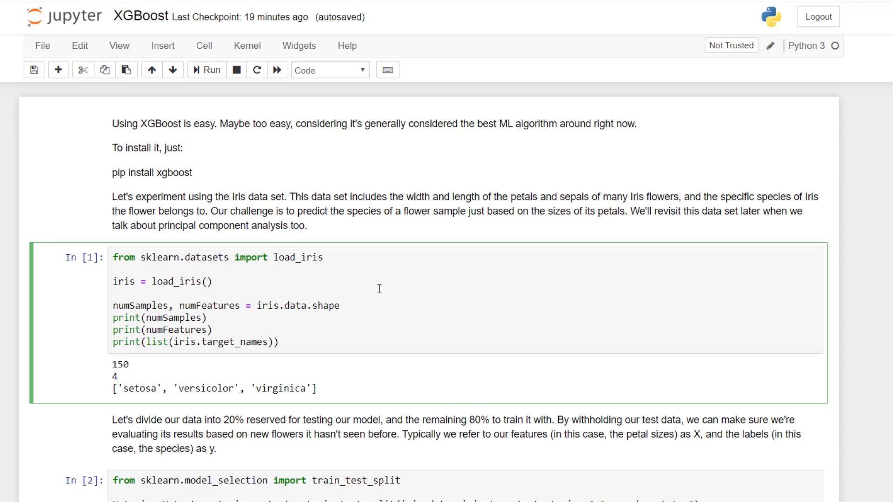
mouse_move(219, 292)
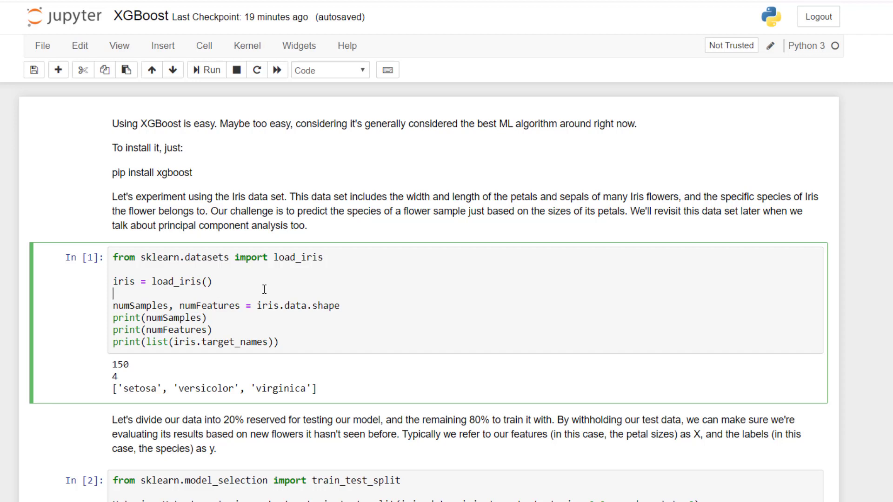
mouse_move(357, 306)
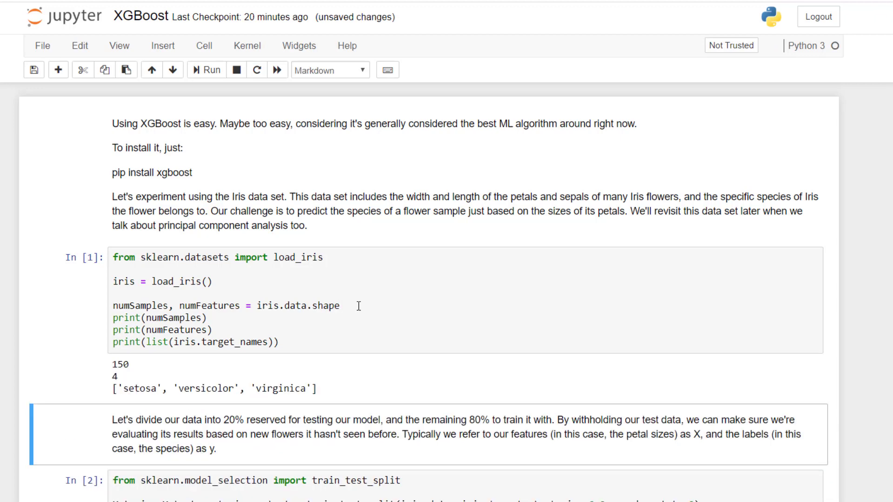
mouse_move(171, 378)
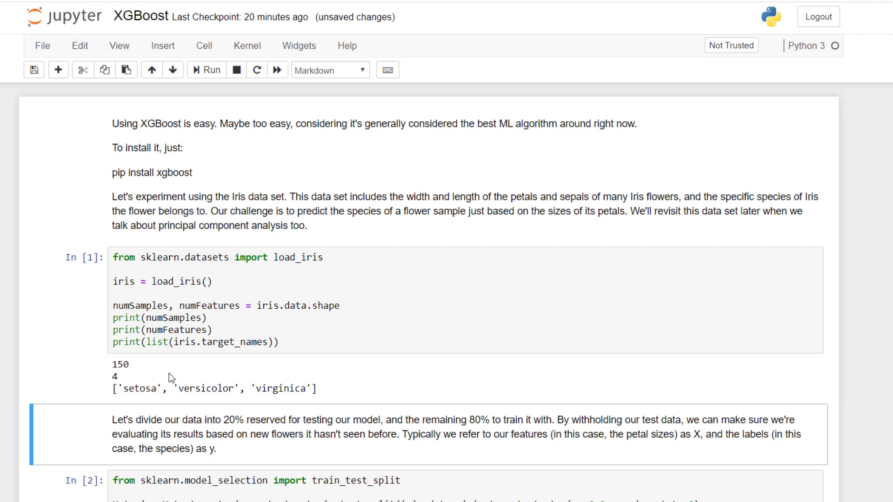
mouse_move(150, 378)
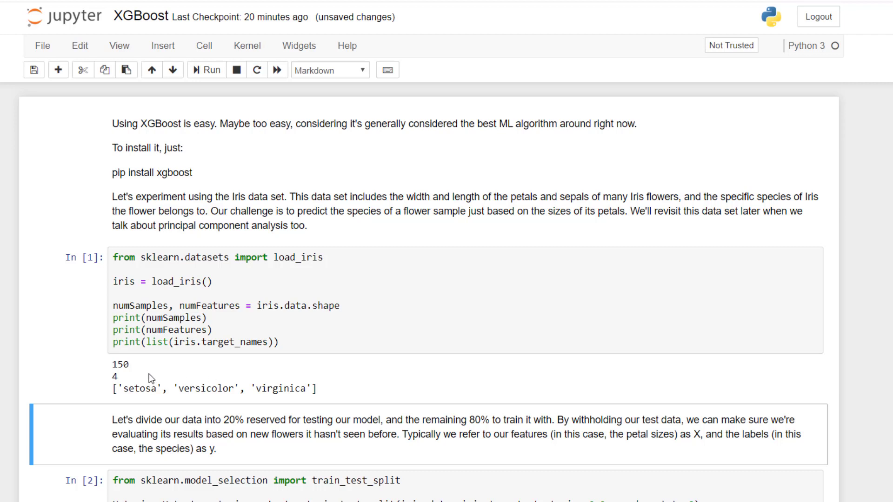
mouse_move(146, 380)
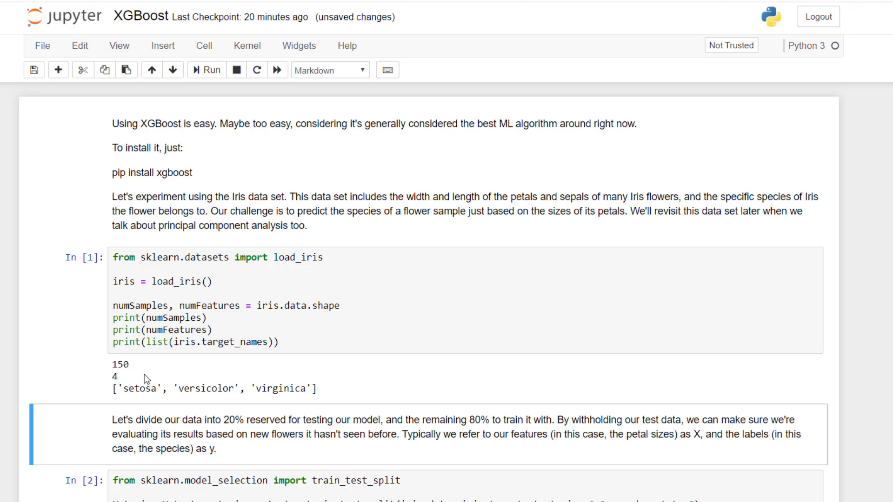
mouse_move(129, 383)
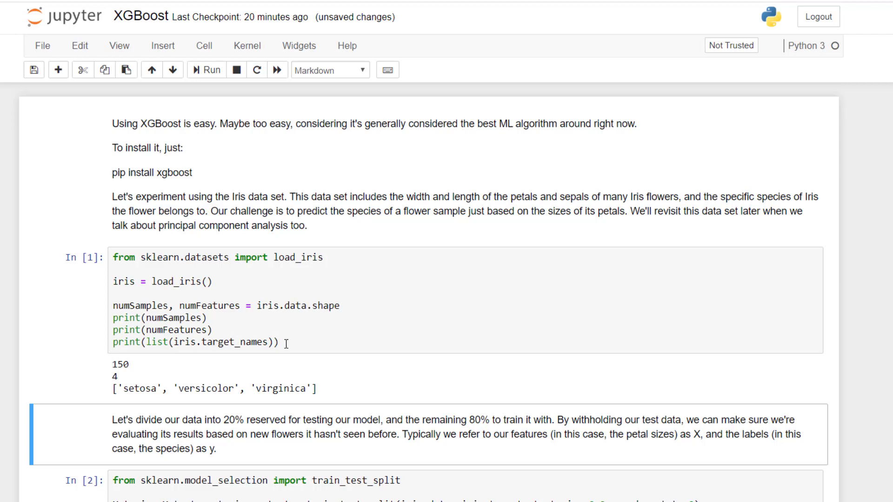
mouse_move(267, 348)
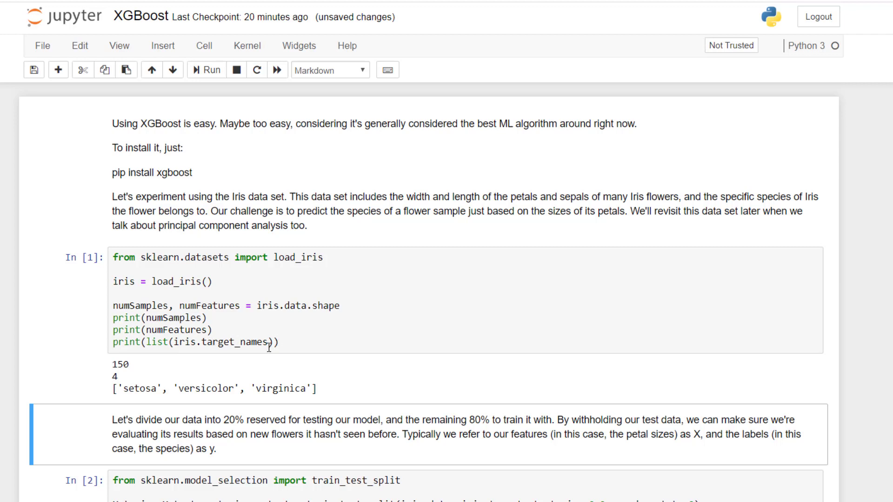
mouse_move(296, 402)
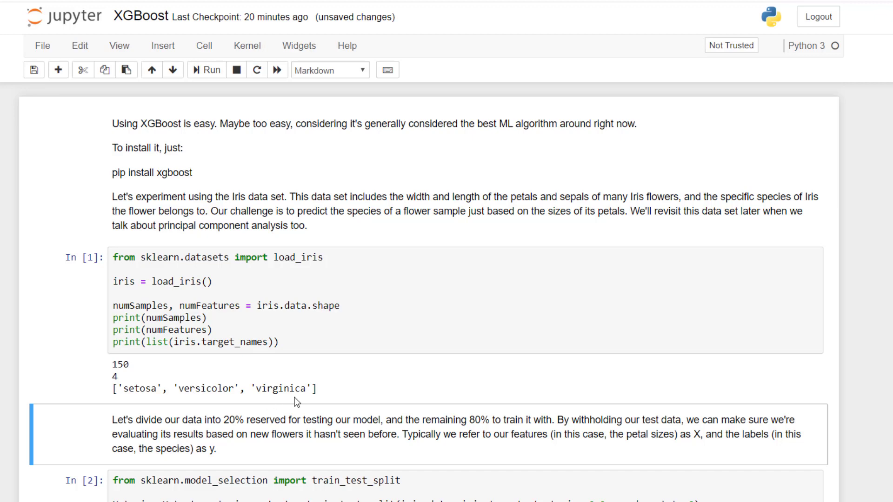
mouse_move(332, 415)
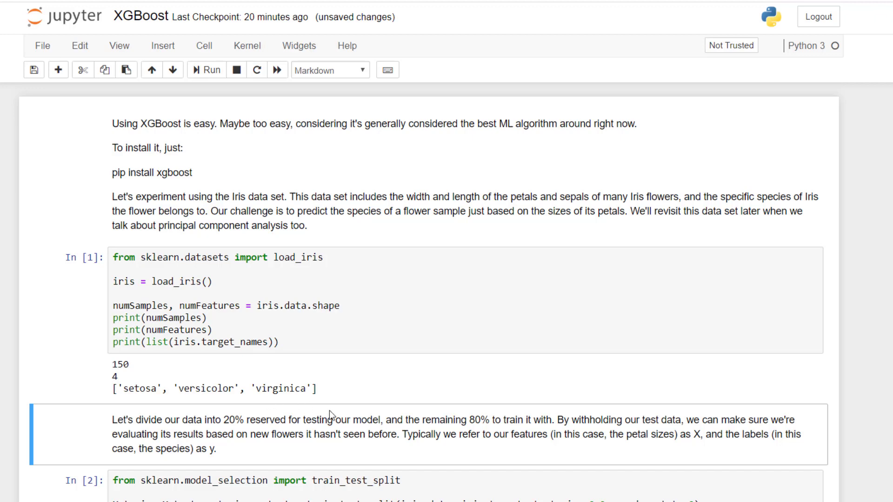
- Run the train_test_split cell for an 80/20 split of the iris data
scroll(down, 3)
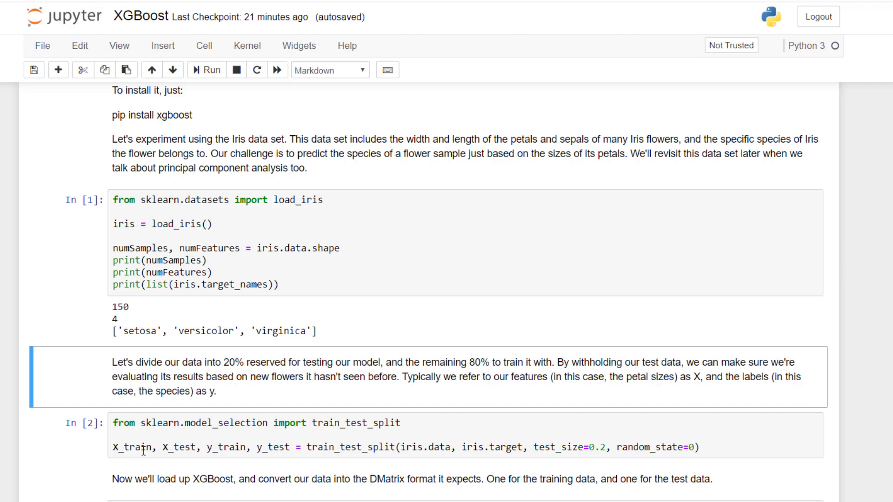
mouse_move(182, 450)
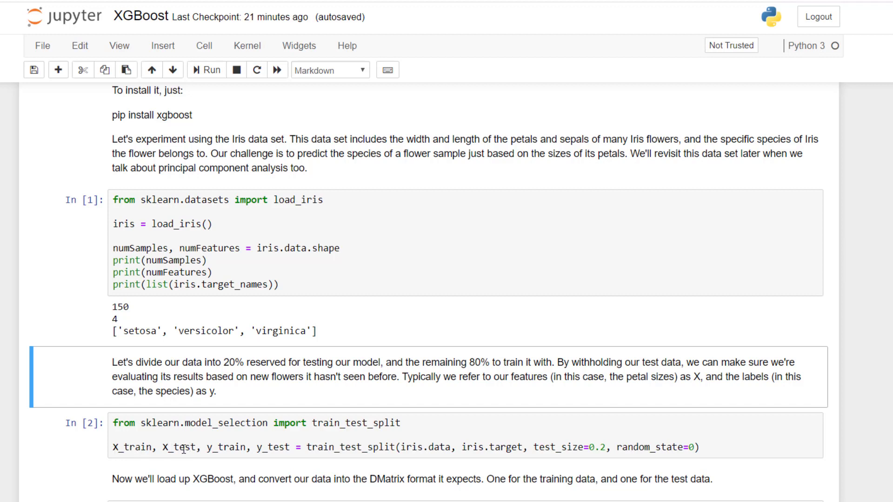
mouse_move(234, 446)
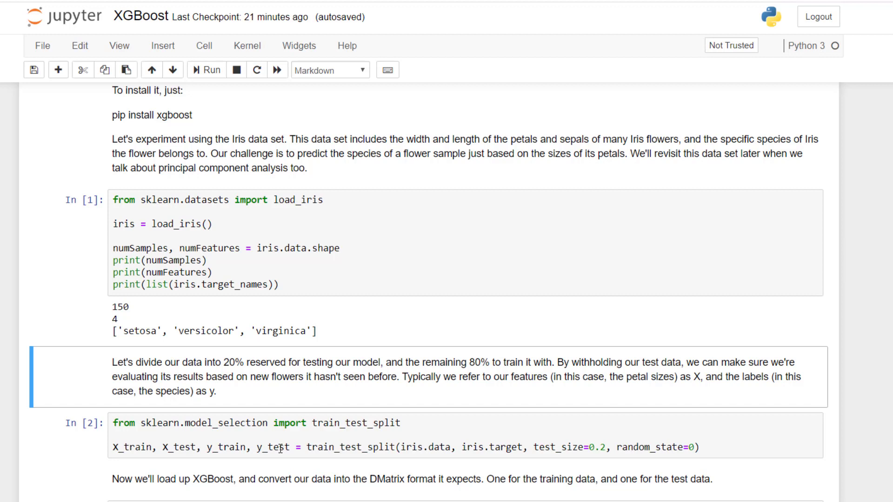
click(278, 447)
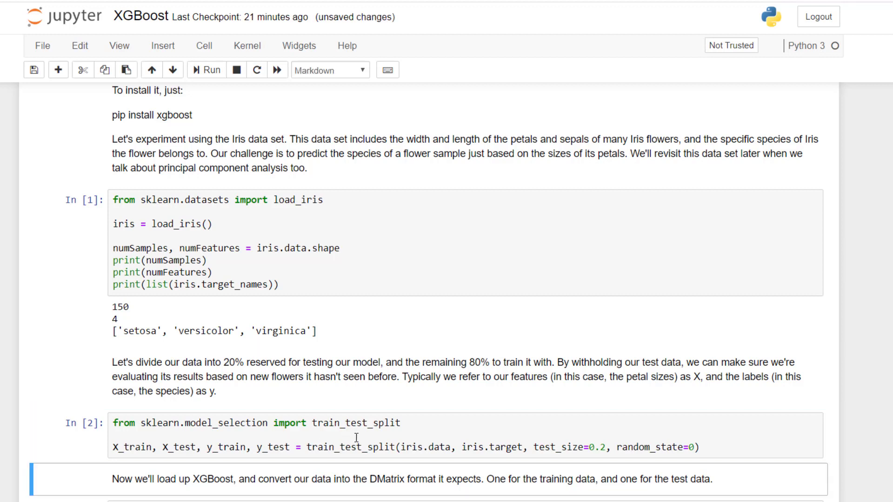
- Run the cell importing xgboost and building the train and test DMatrix objects
scroll(down, 3)
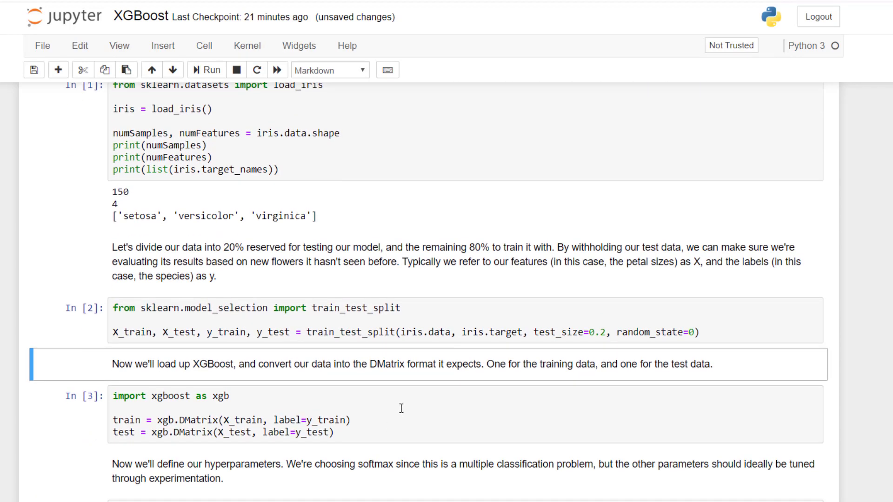
click(399, 413)
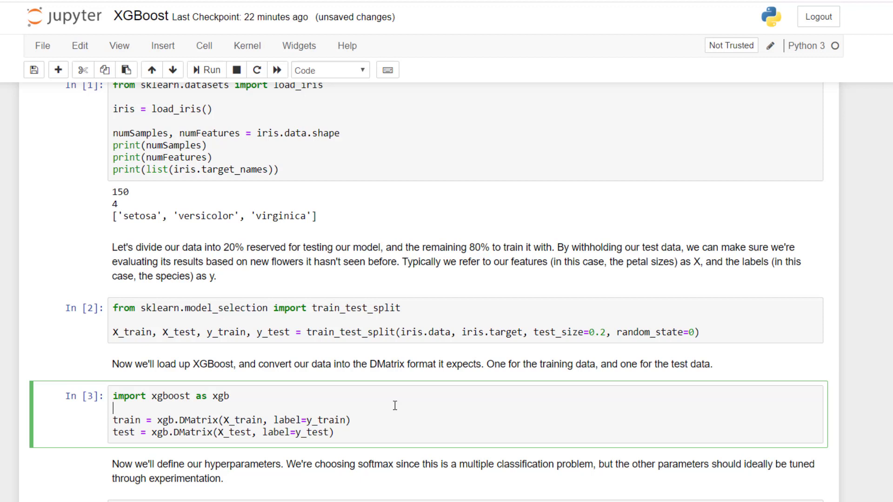
mouse_move(247, 404)
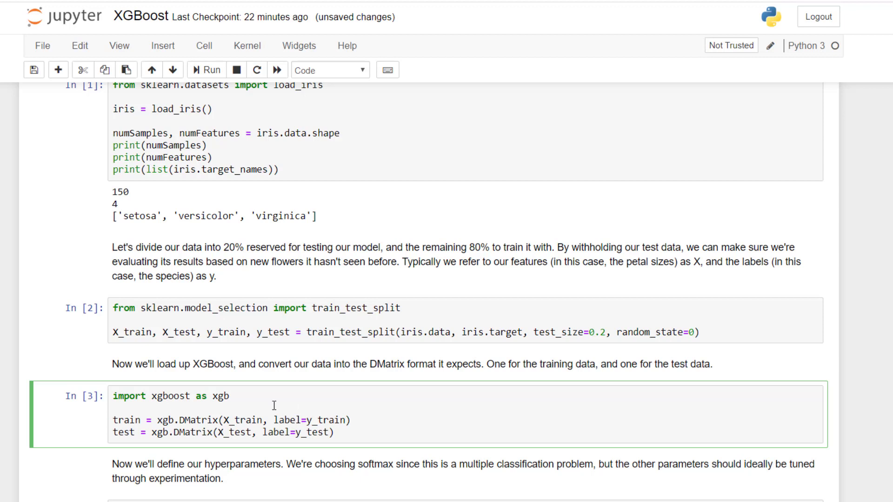
mouse_move(194, 433)
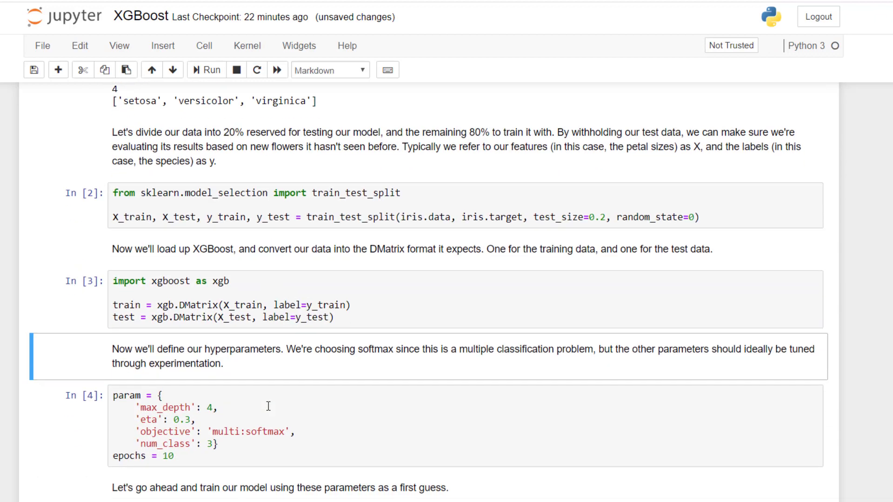
- Run the param cell: max_depth 4, eta 0.3, multi:softmax, 3 classes, 10 epochs
scroll(down, 3)
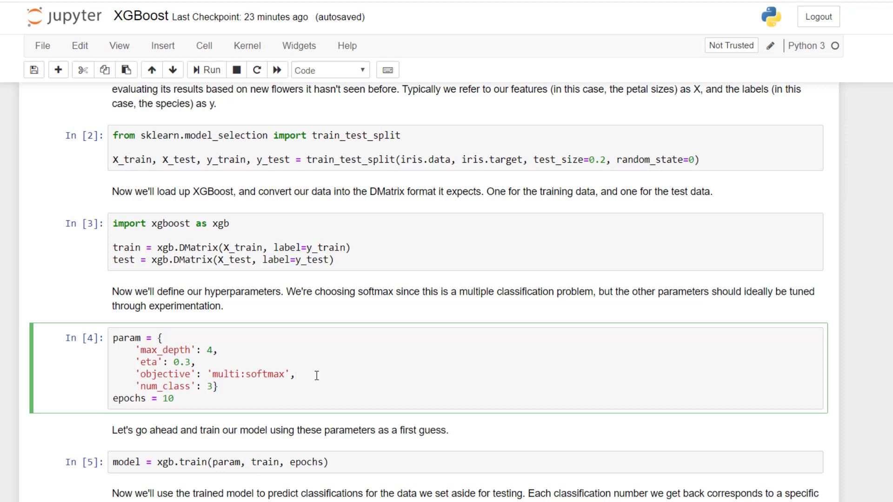
click(296, 374)
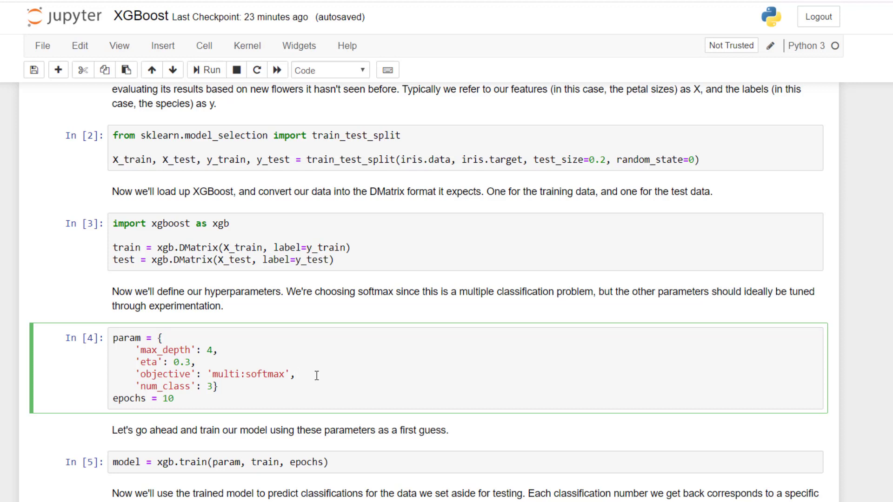
mouse_move(224, 381)
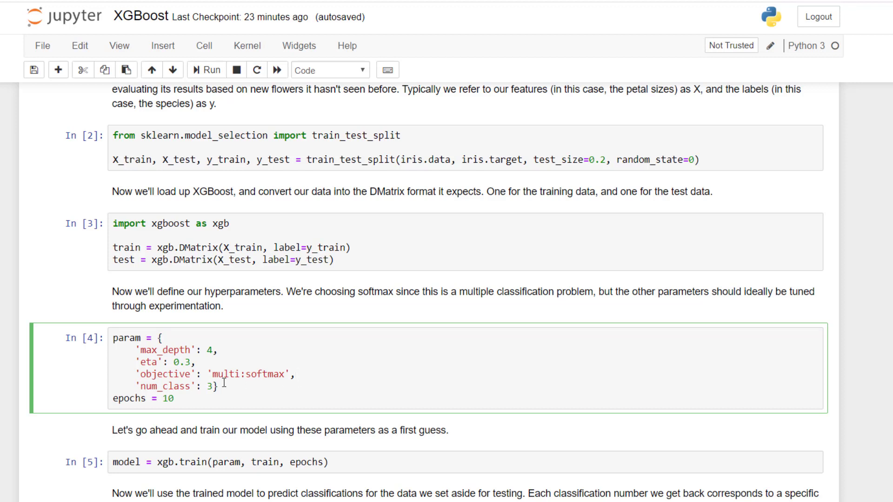
click(224, 387)
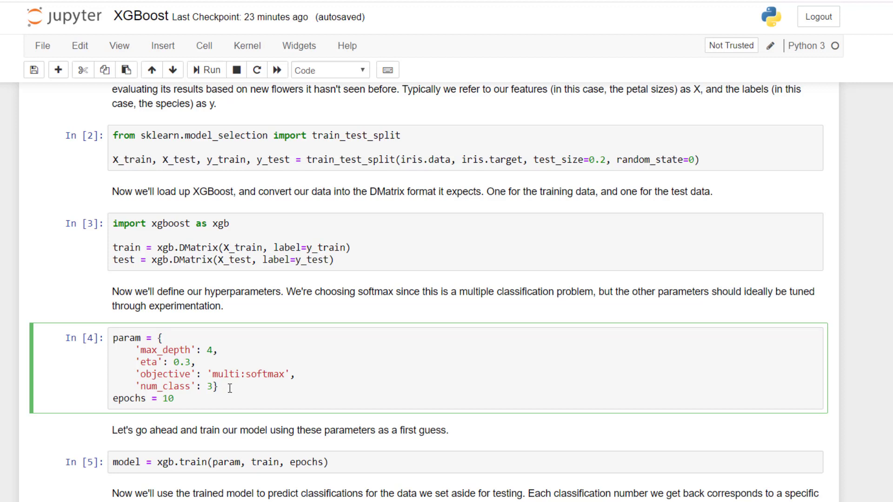
click(180, 398)
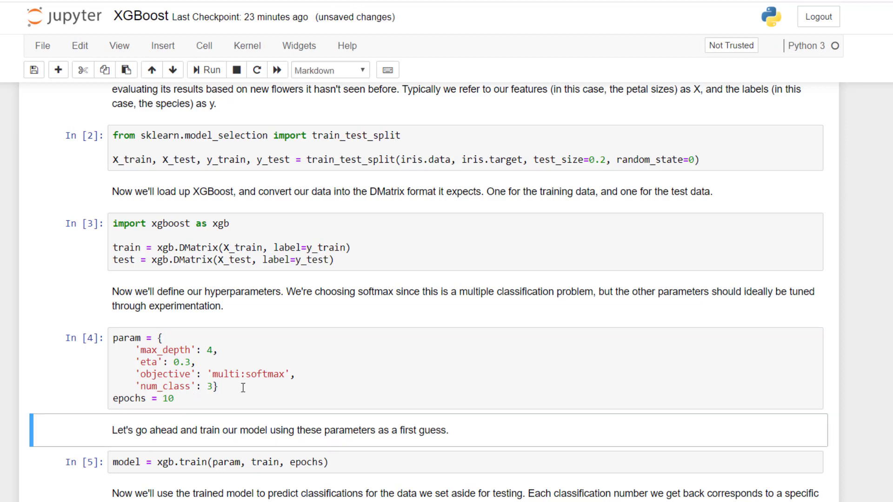
- Run the xgb.train cell to build the model from params, training data and epochs
click(227, 462)
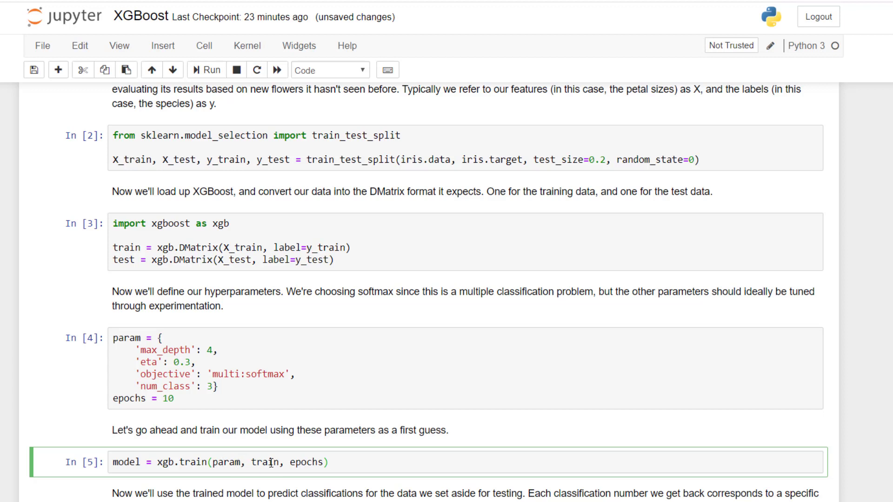
mouse_move(308, 462)
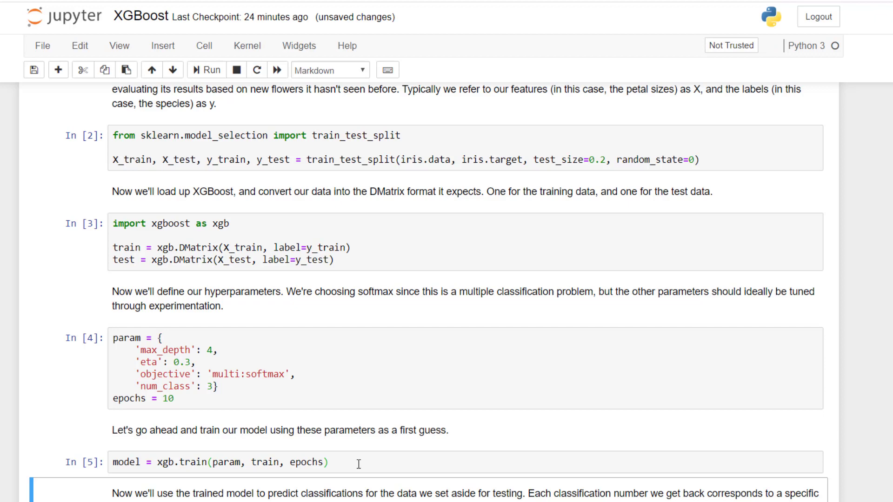
- Run the model.predict cell and the print cell listing predicted test classes
scroll(down, 3)
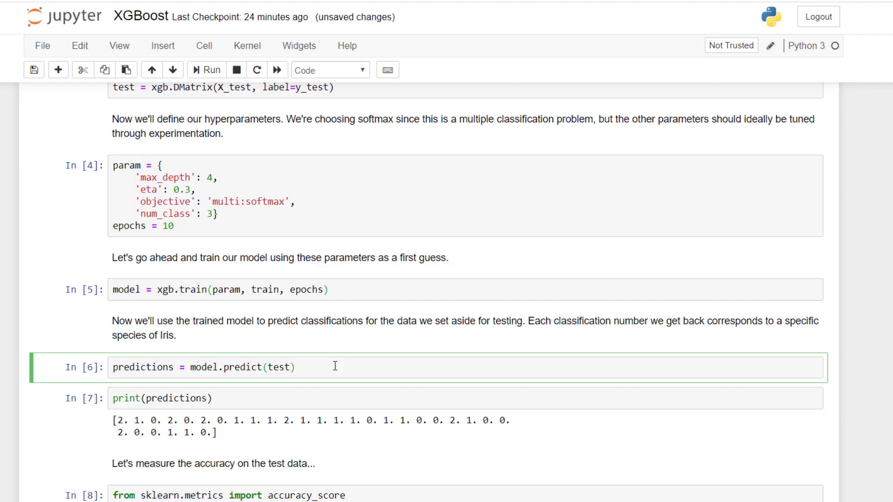
click(295, 367)
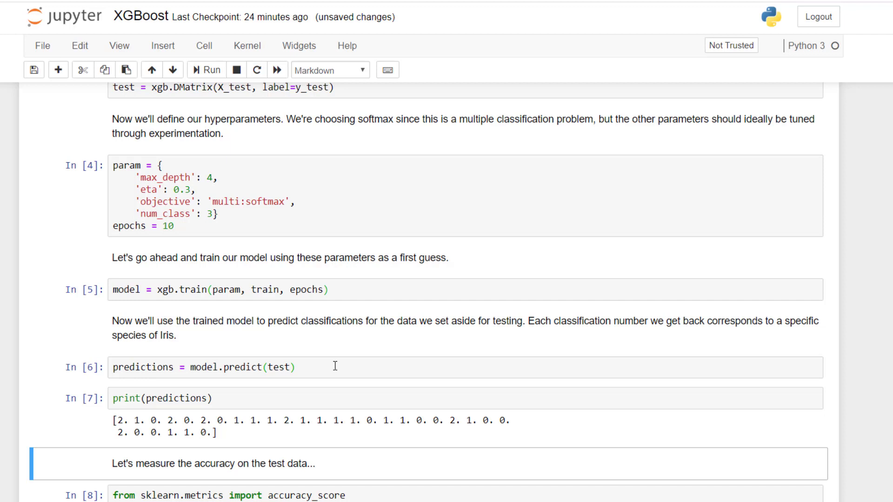
scroll(up, 3)
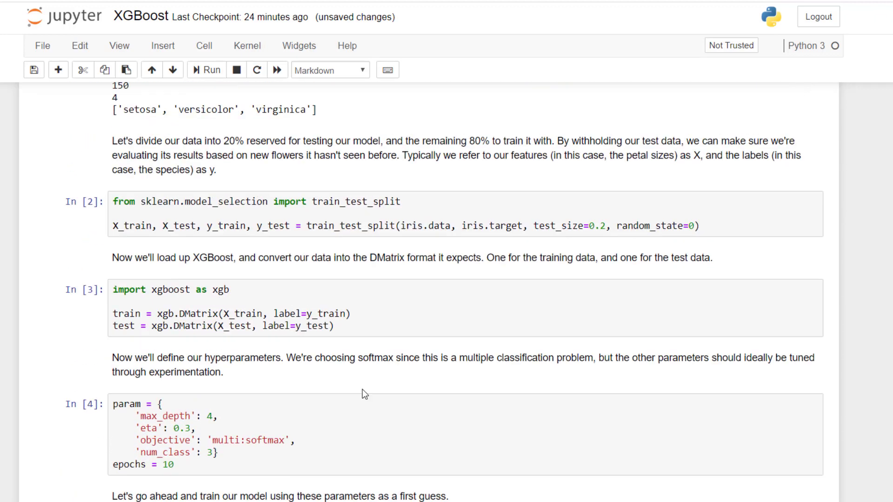
scroll(down, 3)
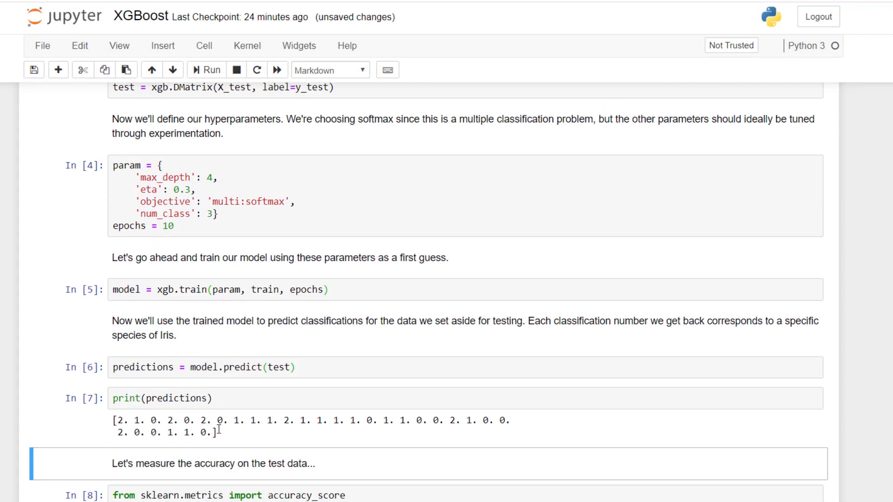
mouse_move(330, 438)
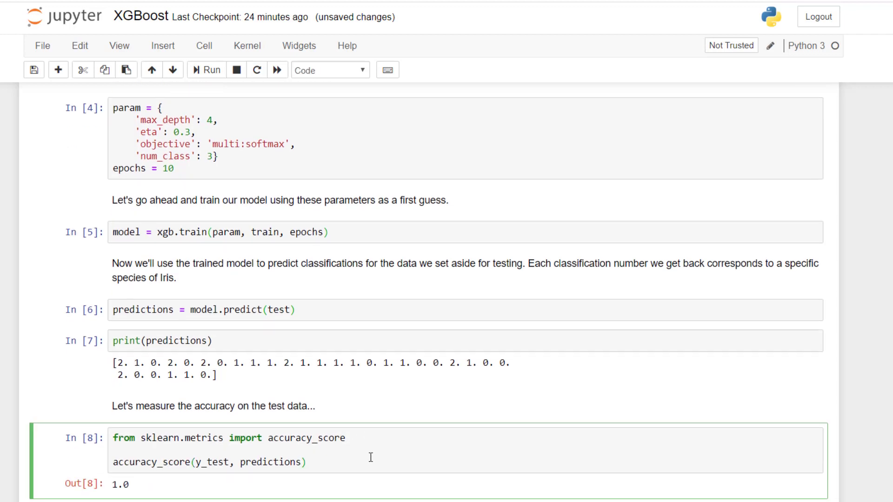
- Run the accuracy_score cell, which reports 1.0 on the test data
click(308, 462)
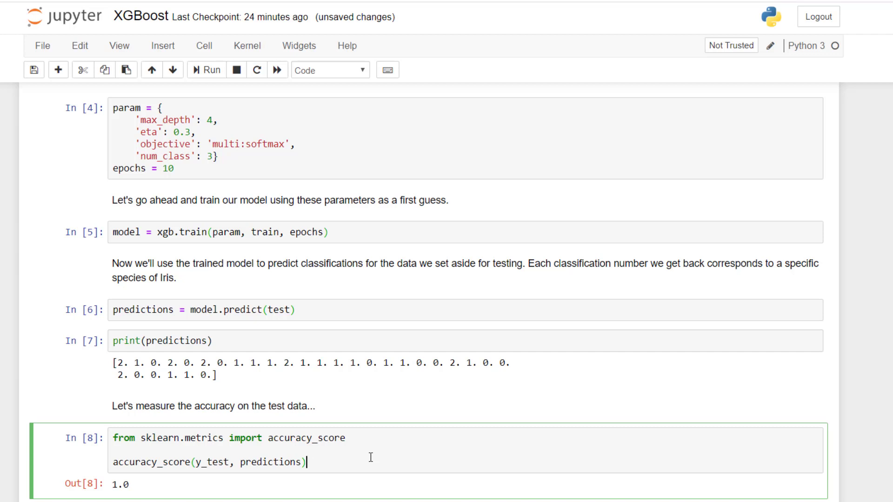
mouse_move(194, 452)
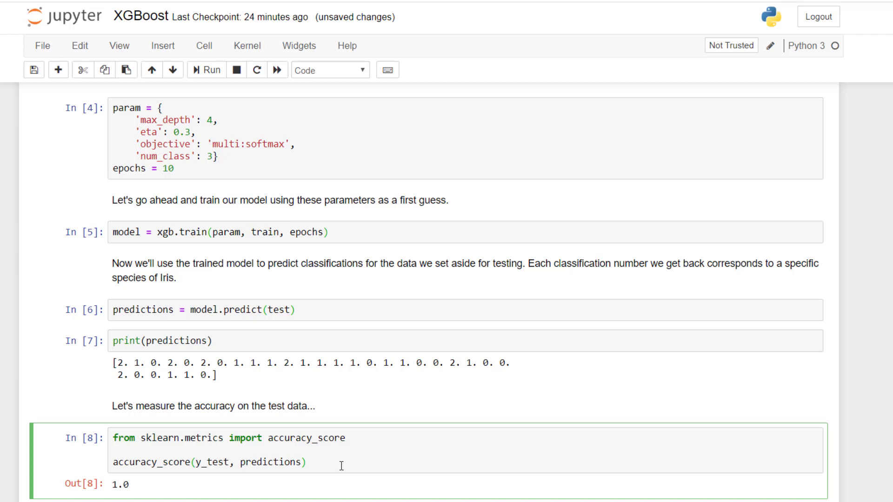
scroll(down, 3)
text(Holy crow! It's perfect, and that's just with us guessing as to the best hyperparameters!)
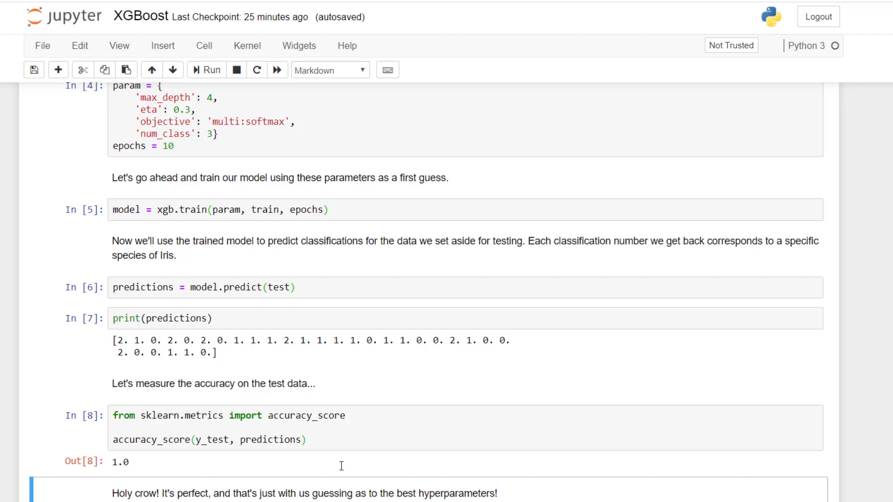
scroll(down, 3)
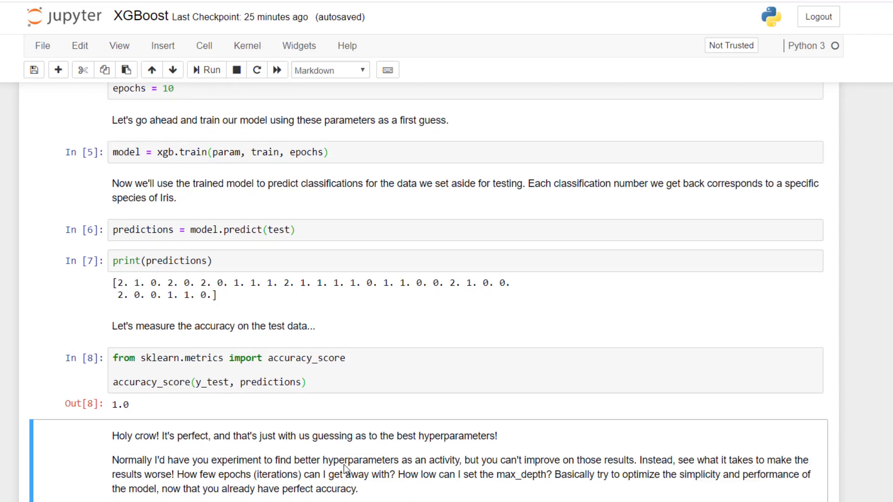
mouse_move(51, 481)
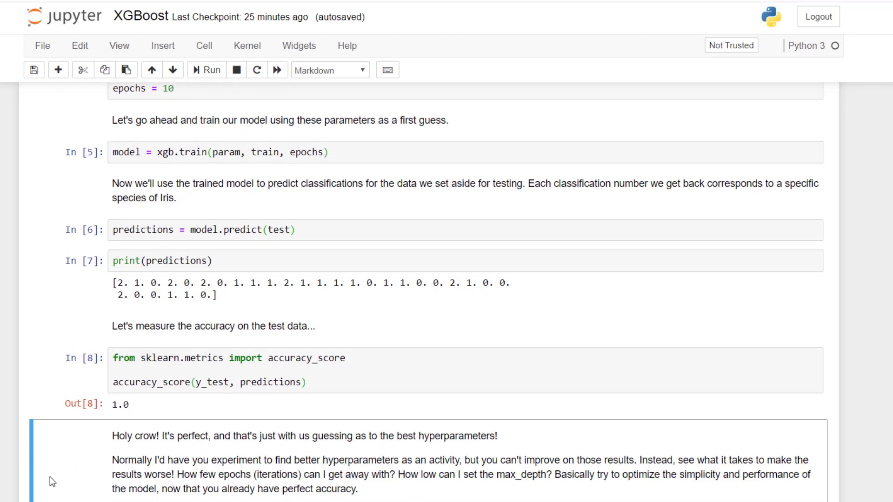